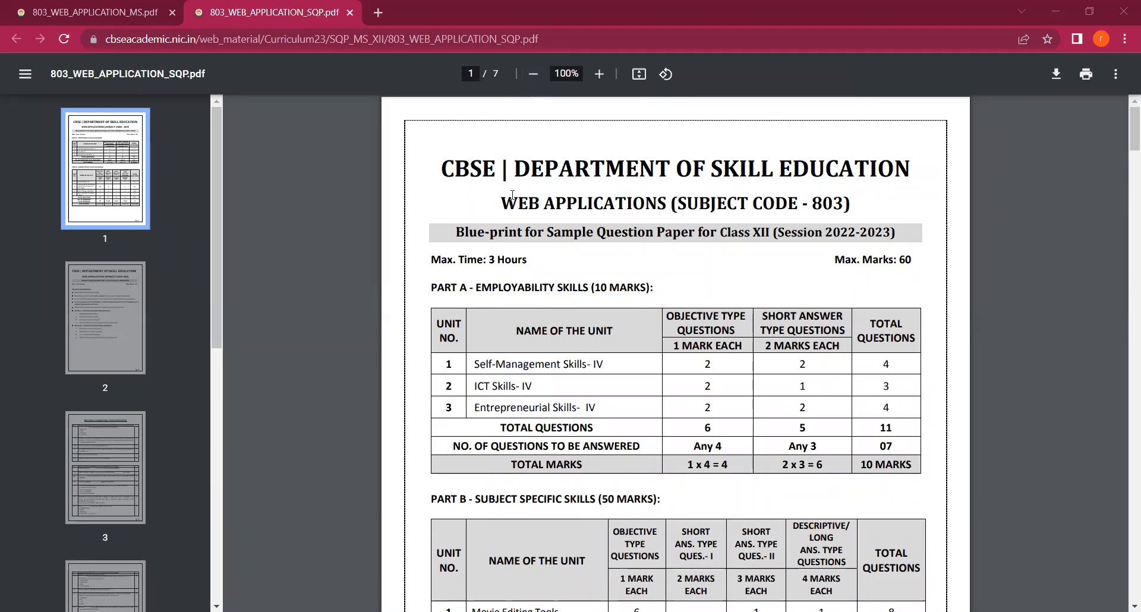
Highlight words in the Part B table, including 'ICT Skills'
{"action": "double_click", "coordinate": [467, 169]}
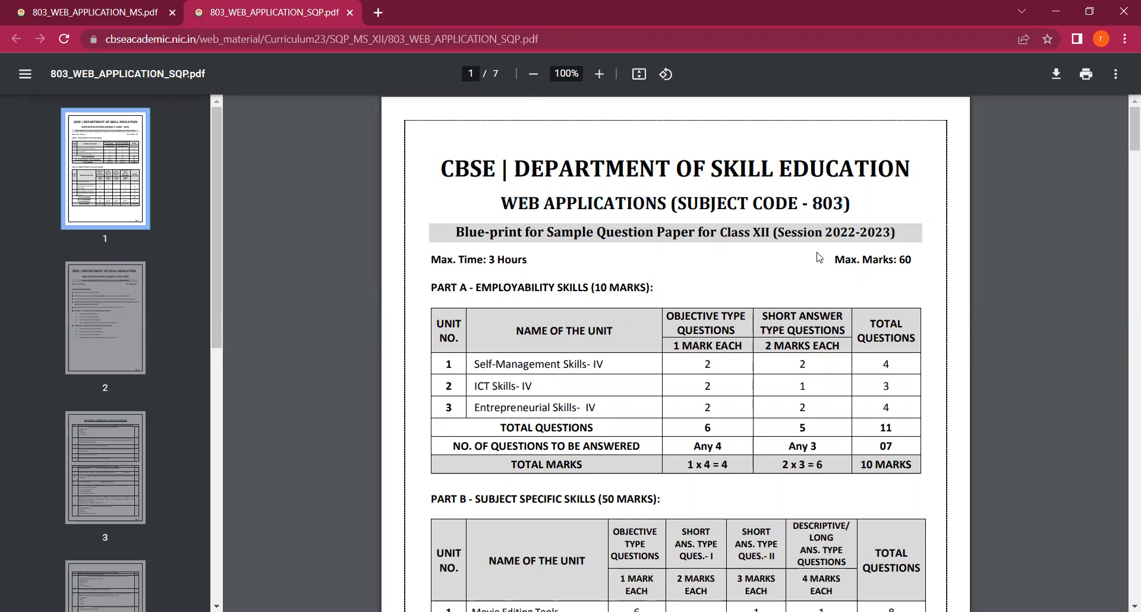
{"action": "mouse_move", "coordinate": [827, 233]}
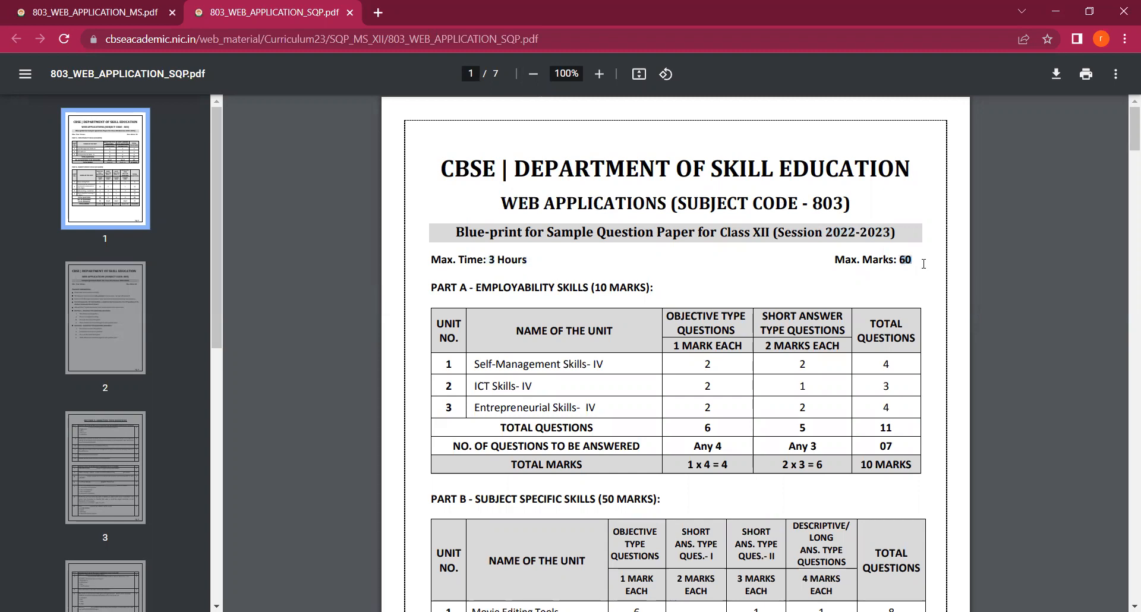
{"action": "mouse_move", "coordinate": [542, 317]}
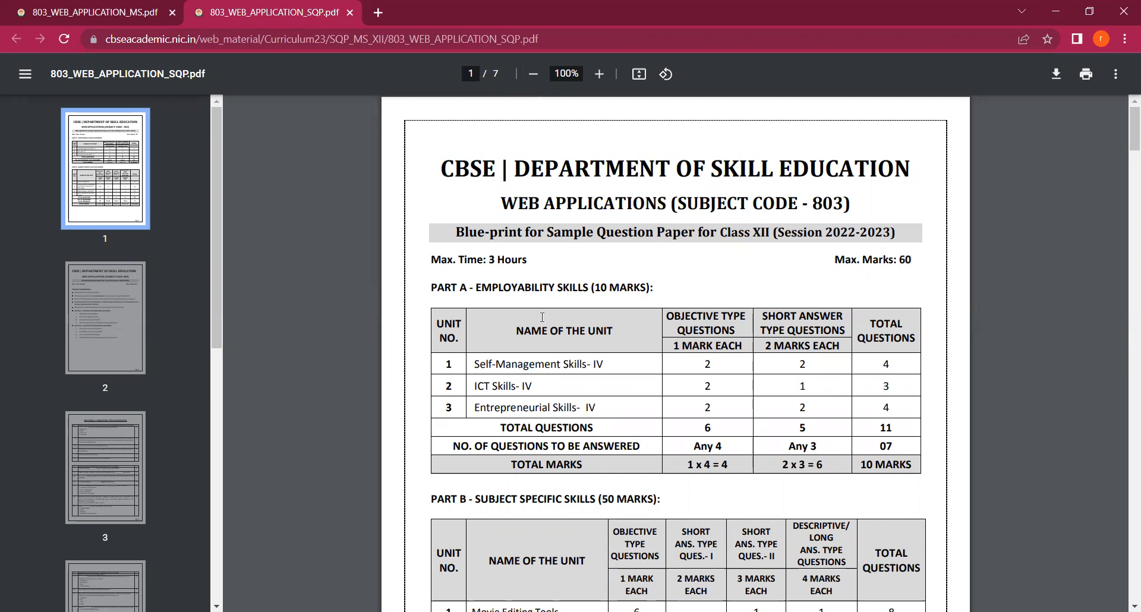
{"action": "mouse_move", "coordinate": [478, 287]}
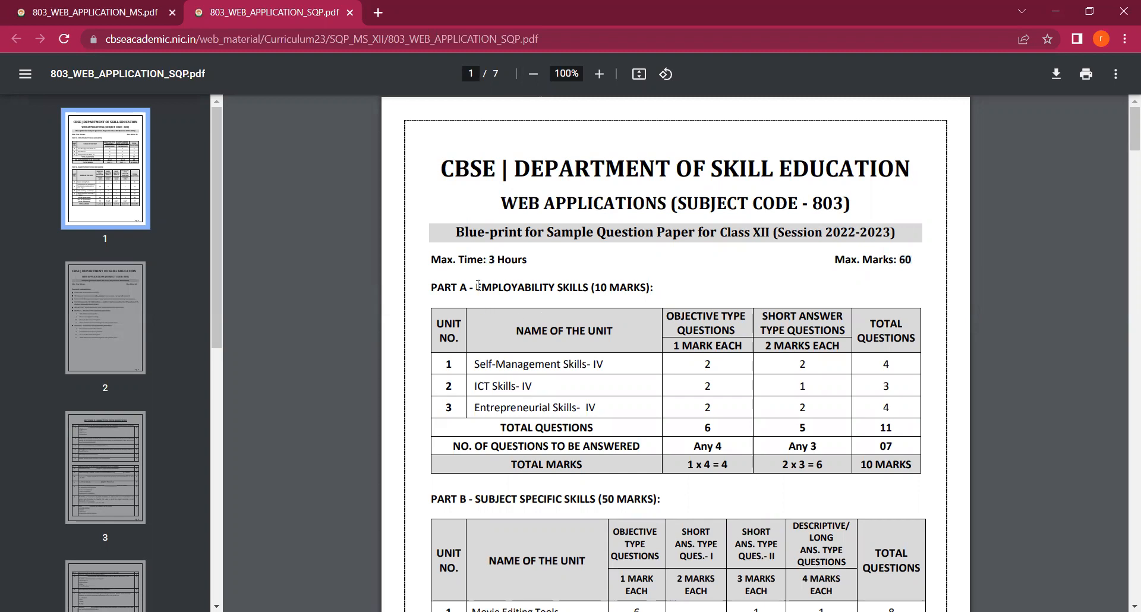
{"action": "left_click_drag", "start_coordinate": [477, 287], "coordinate": [608, 287]}
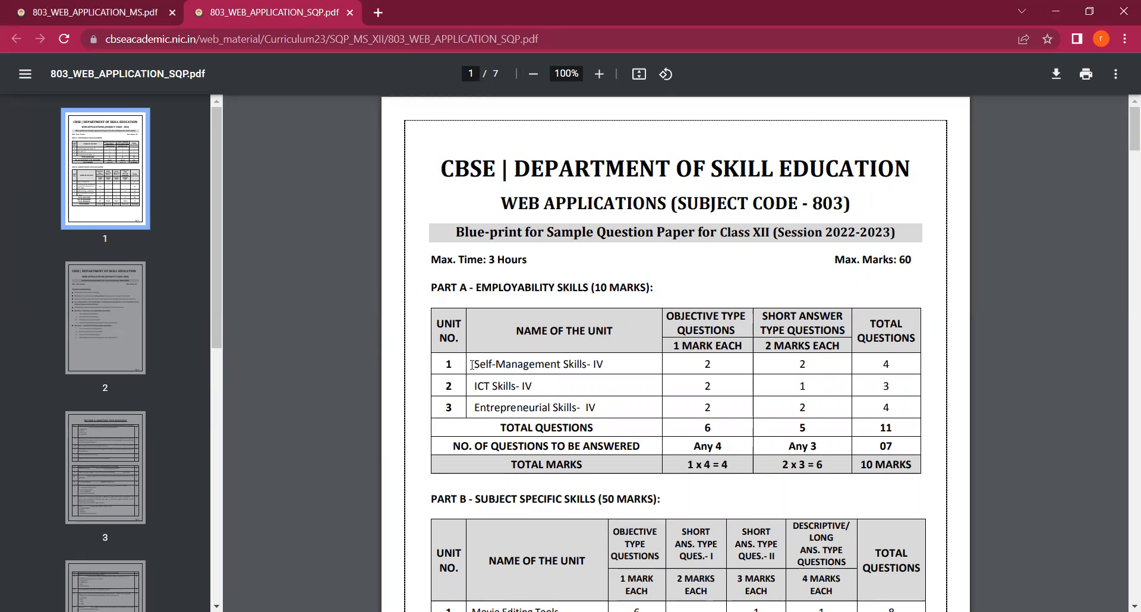
{"action": "left_click_drag", "start_coordinate": [474, 363], "coordinate": [581, 364]}
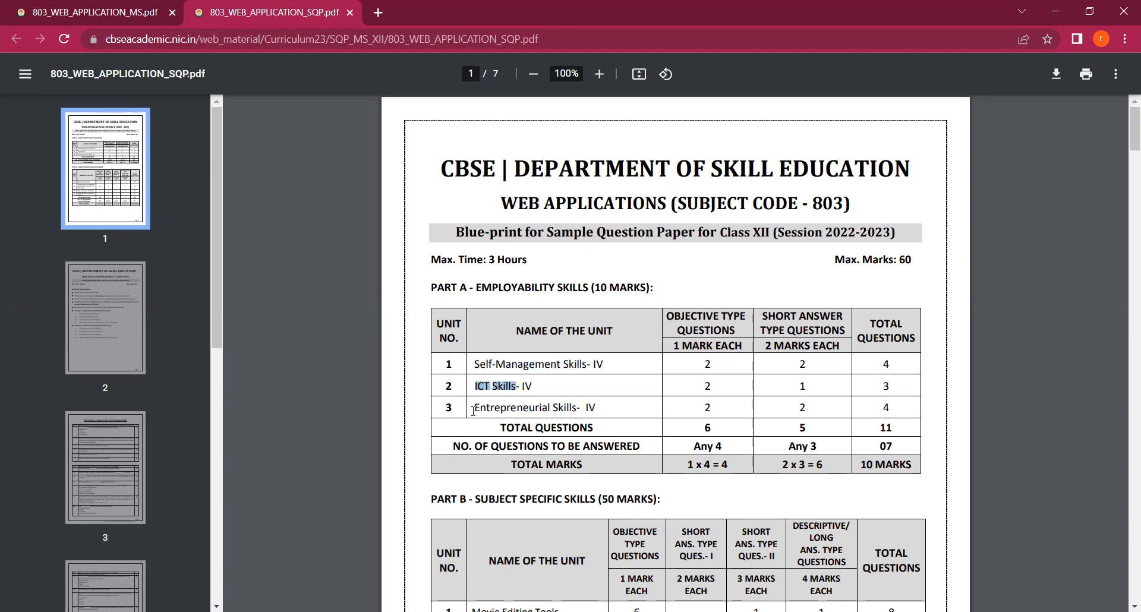
{"action": "double_click", "coordinate": [517, 408]}
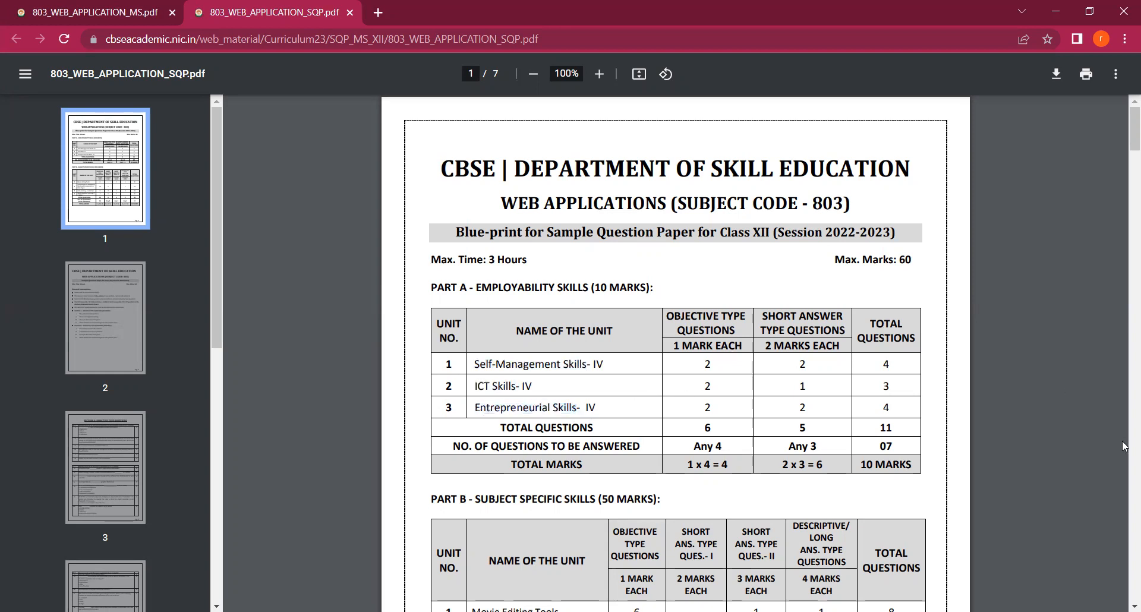
Scroll the sample paper down to page 7 of 7, showing questions 21–24
{"action": "scroll", "scroll_direction": "down", "scroll_amount": 3}
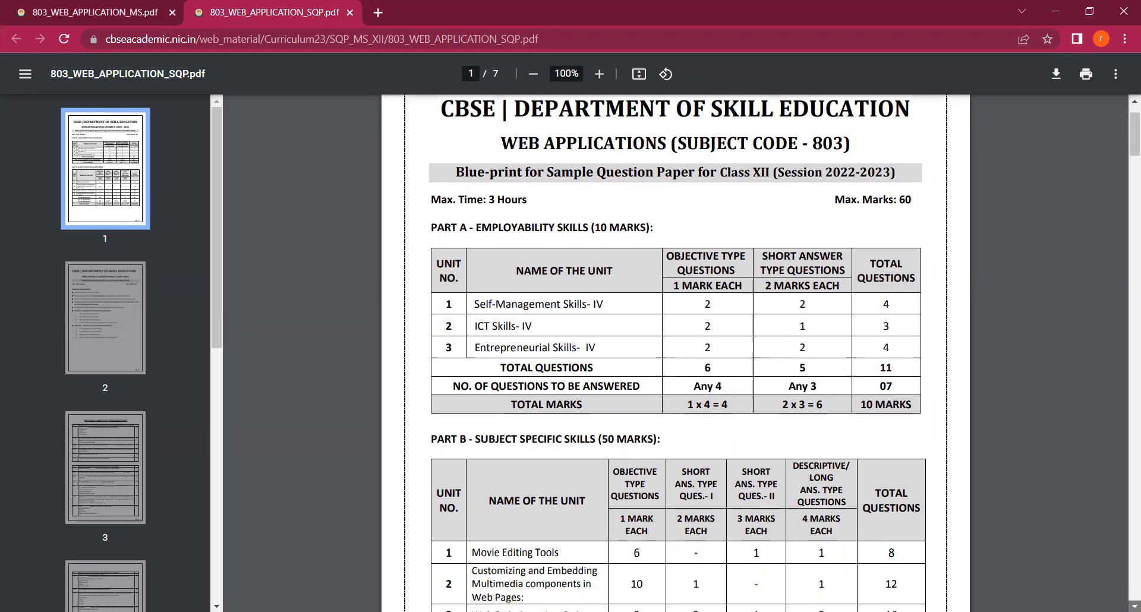
{"action": "scroll", "scroll_direction": "down", "scroll_amount": 3}
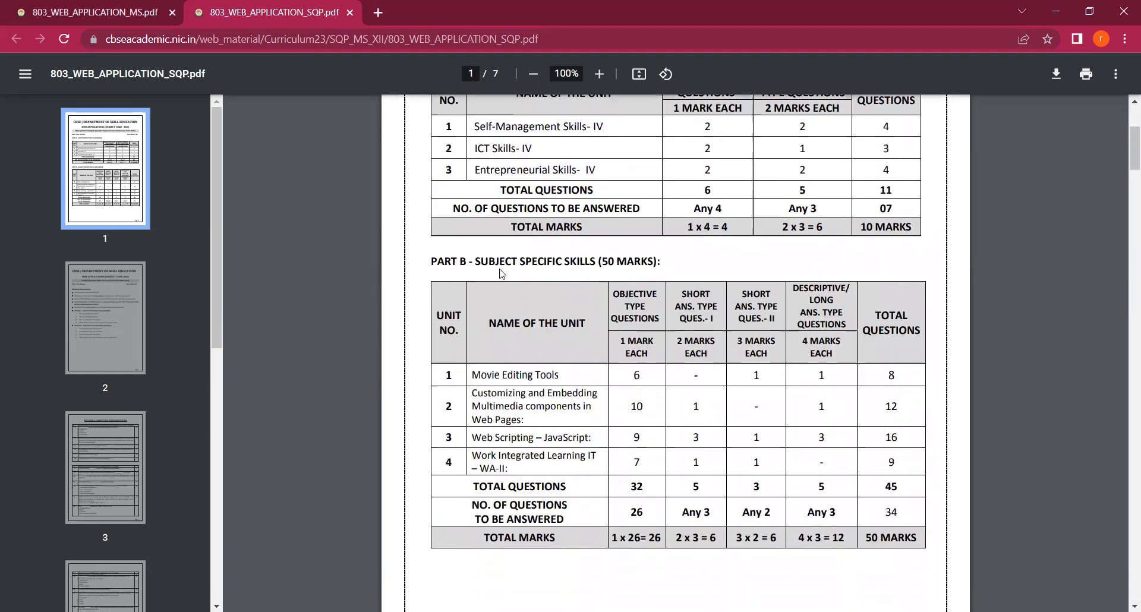
{"action": "left_click_drag", "start_coordinate": [475, 260], "coordinate": [657, 260]}
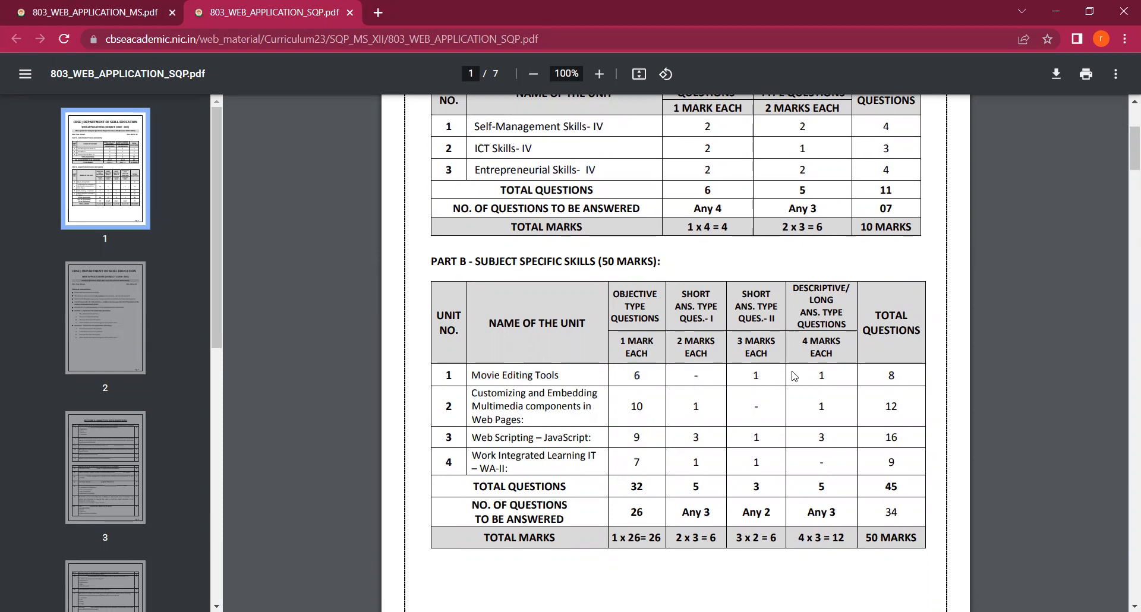
{"action": "mouse_move", "coordinate": [920, 442]}
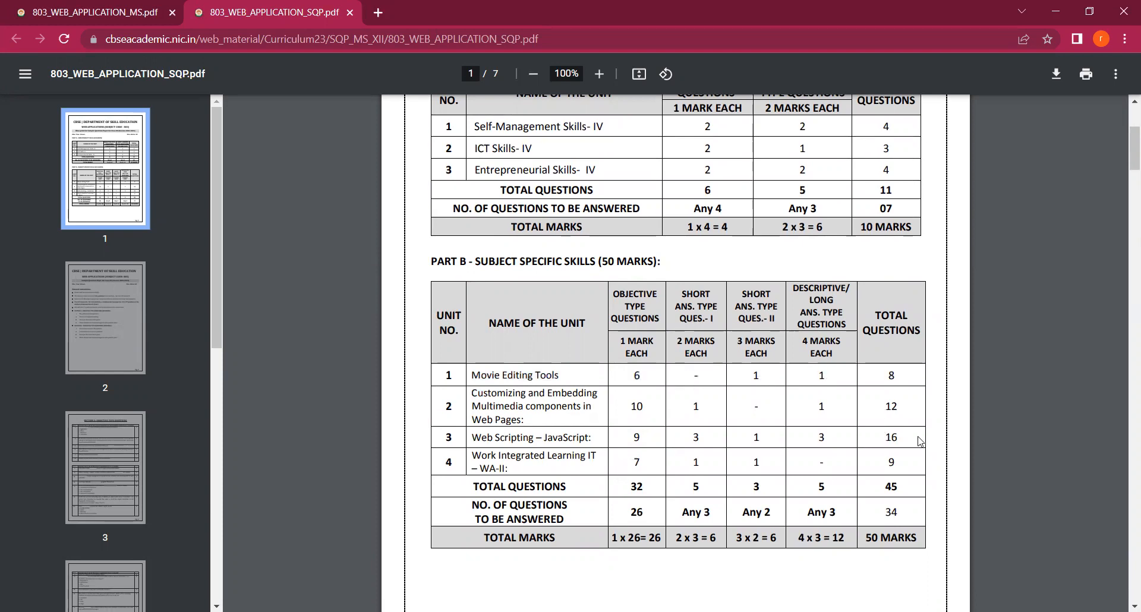
{"action": "mouse_move", "coordinate": [974, 416]}
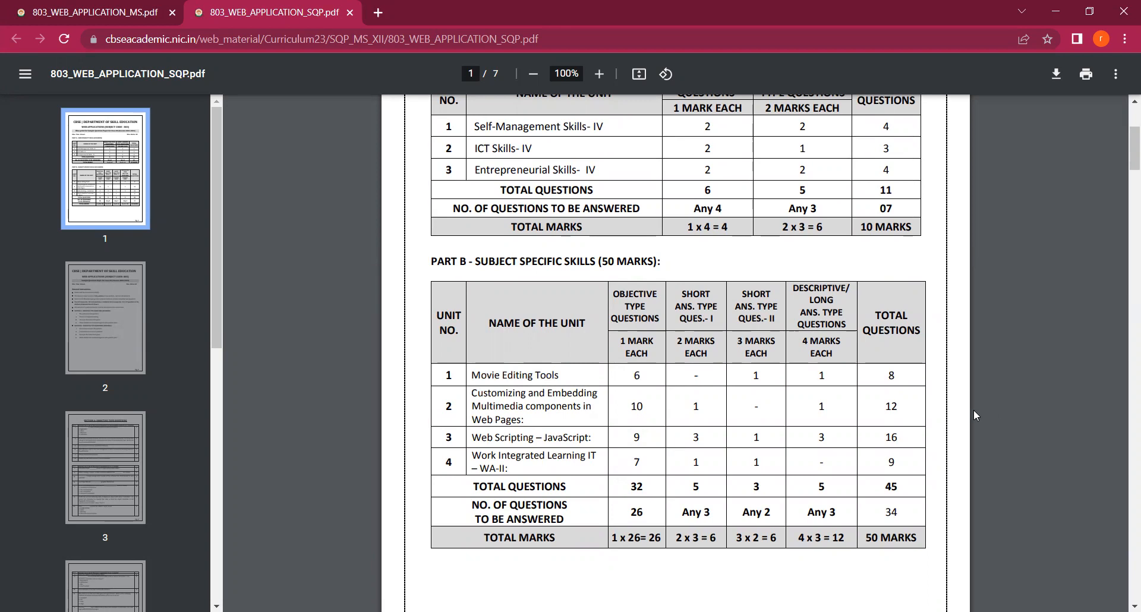
{"action": "scroll", "scroll_direction": "down", "scroll_amount": 3}
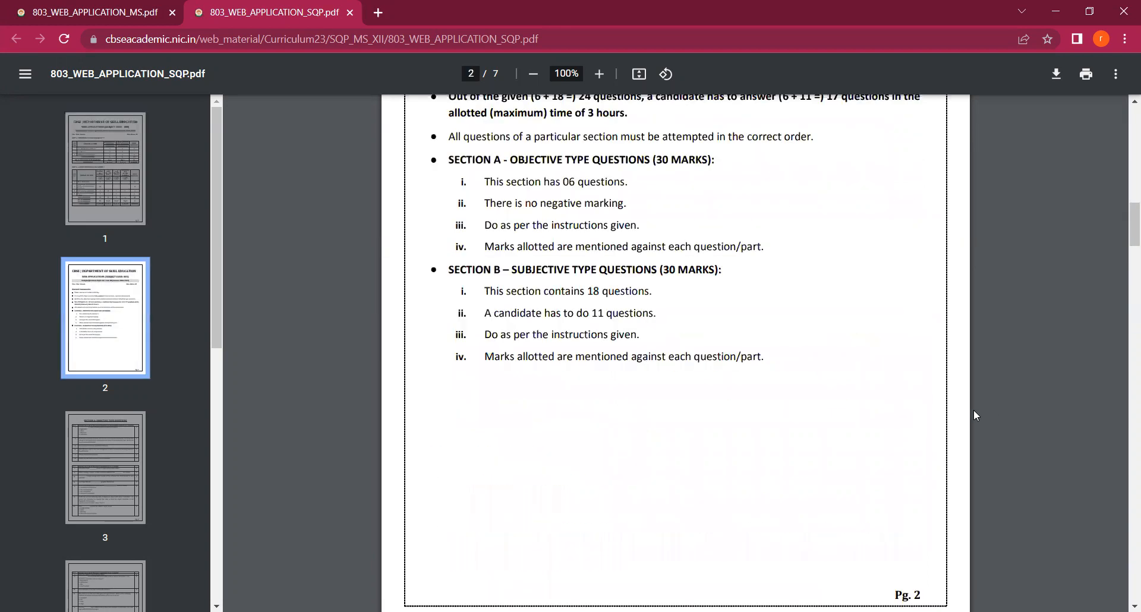
{"action": "scroll", "scroll_direction": "down", "scroll_amount": 3}
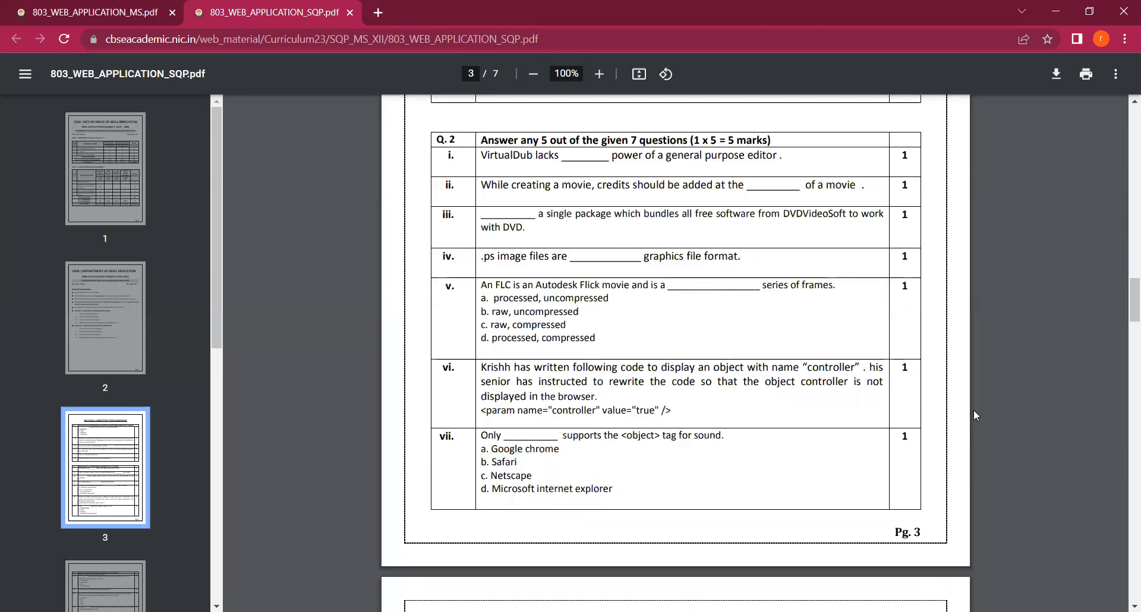
{"action": "scroll", "scroll_direction": "down", "scroll_amount": 3}
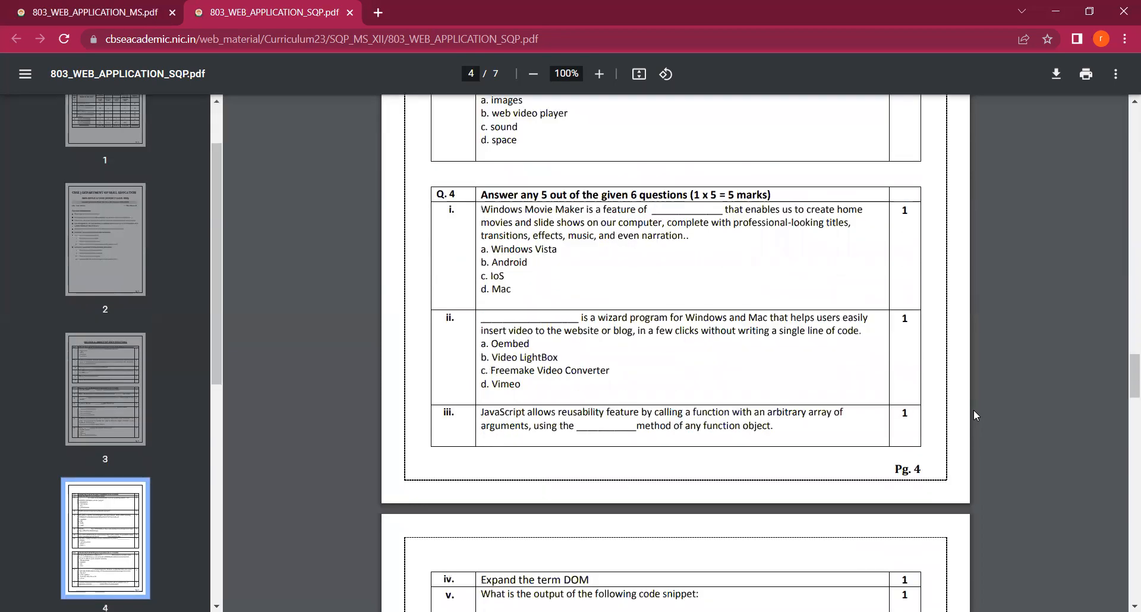
{"action": "scroll", "scroll_direction": "down", "scroll_amount": 3}
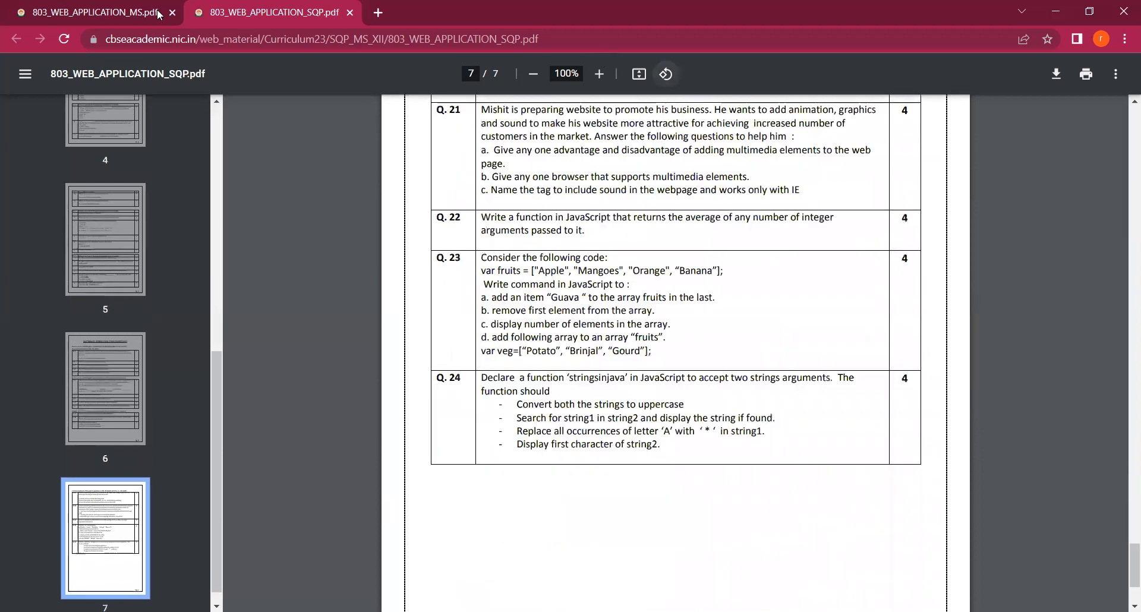
Open the 803_WEB_APPLICATION_MS.pdf tab and scroll to page 4 of 4, answers 20–24
{"action": "left_click", "coordinate": [90, 12]}
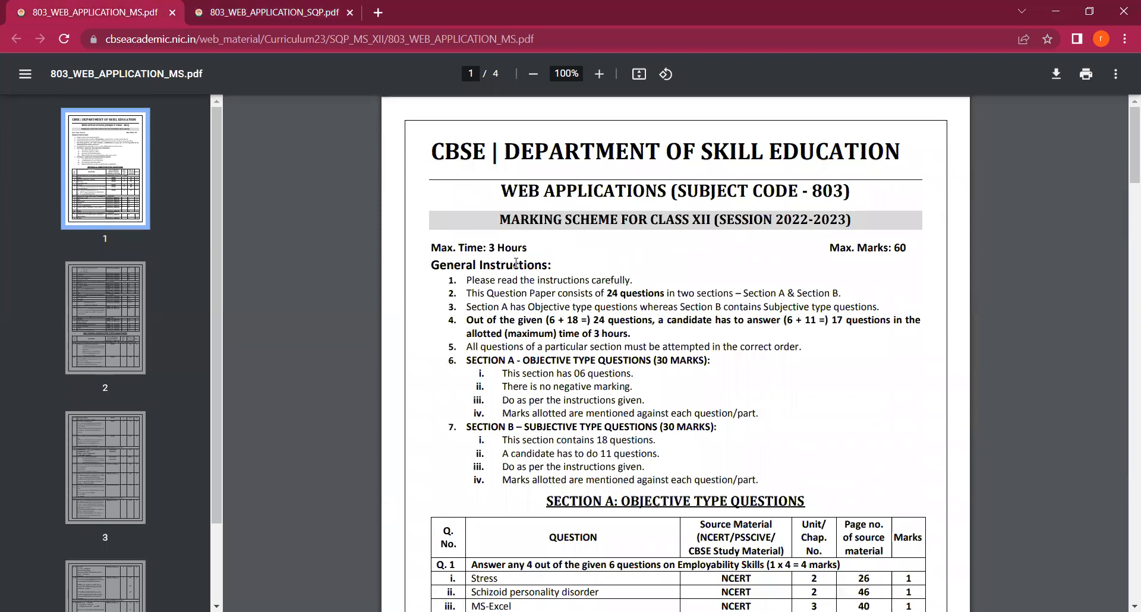
{"action": "mouse_move", "coordinate": [575, 232]}
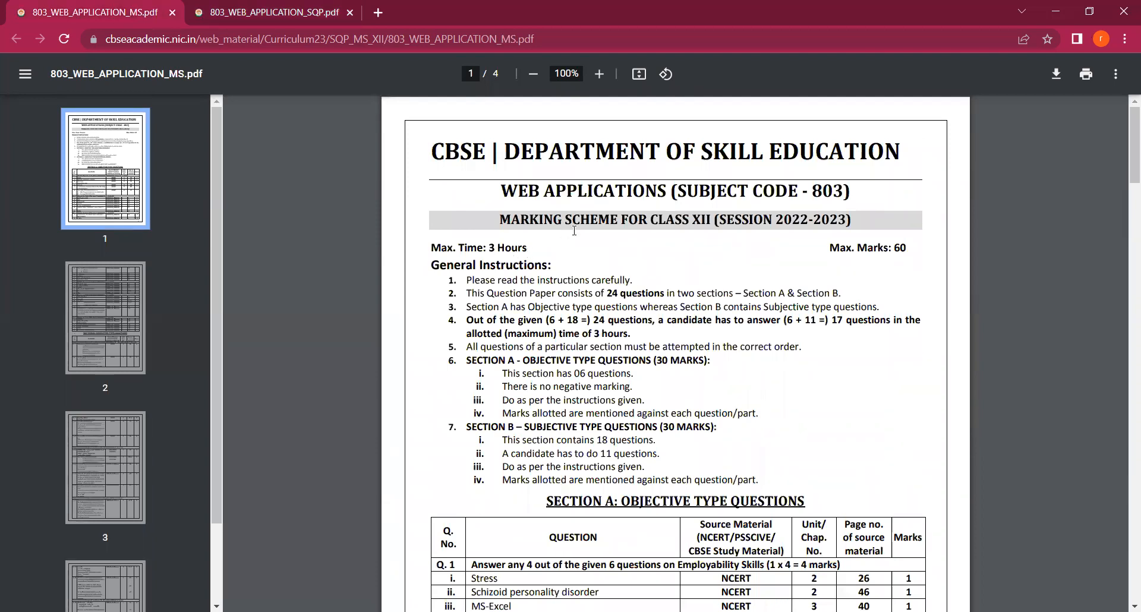
{"action": "scroll", "scroll_direction": "down", "scroll_amount": 3}
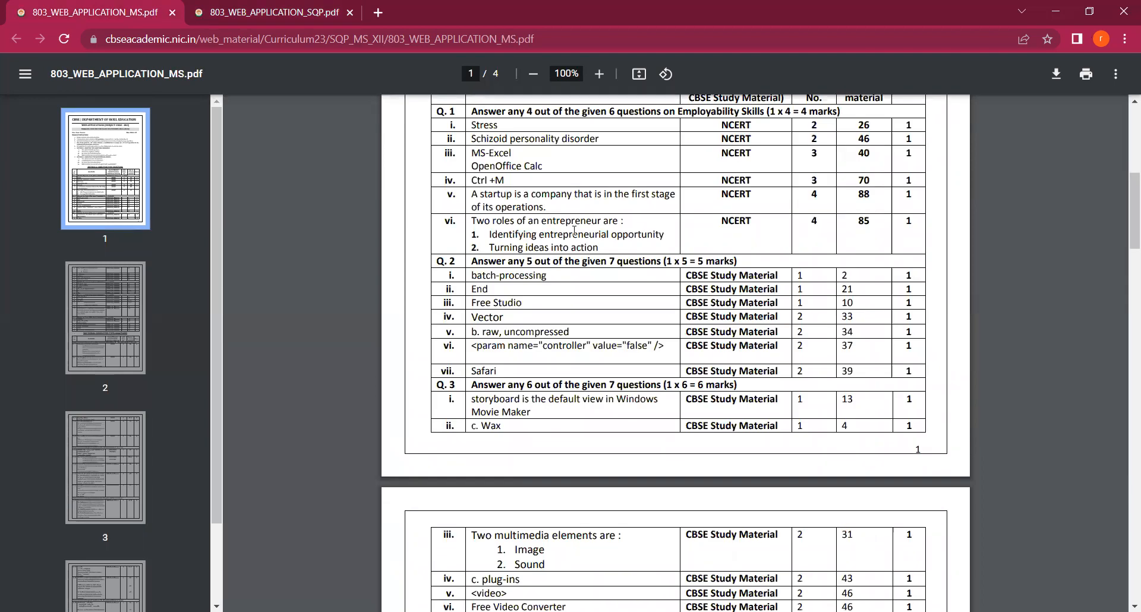
{"action": "scroll", "scroll_direction": "down", "scroll_amount": 3}
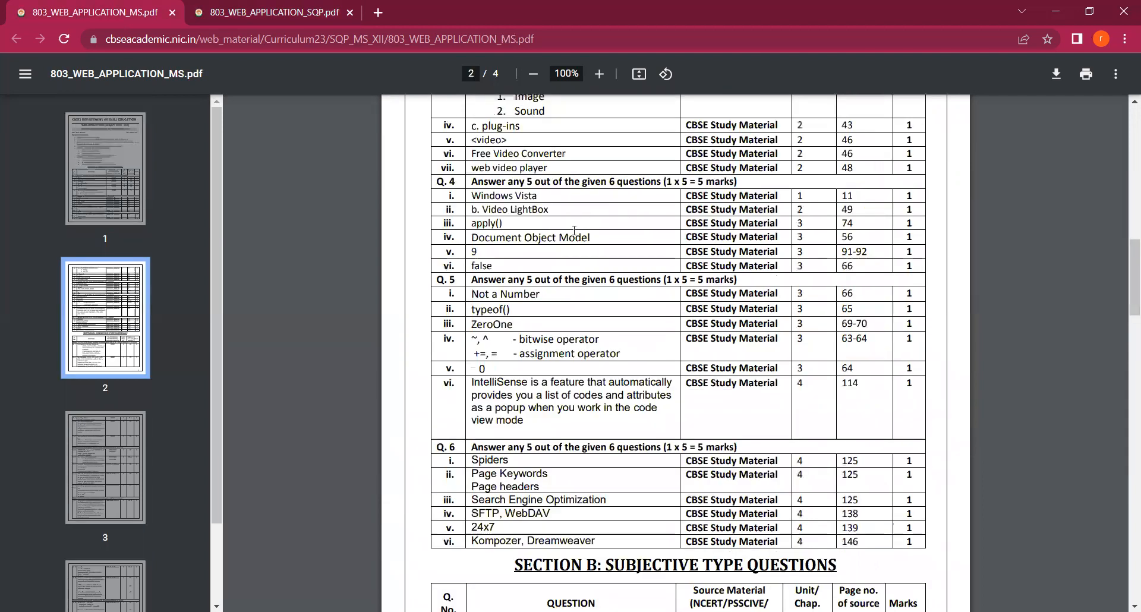
{"action": "left_click", "coordinate": [105, 469]}
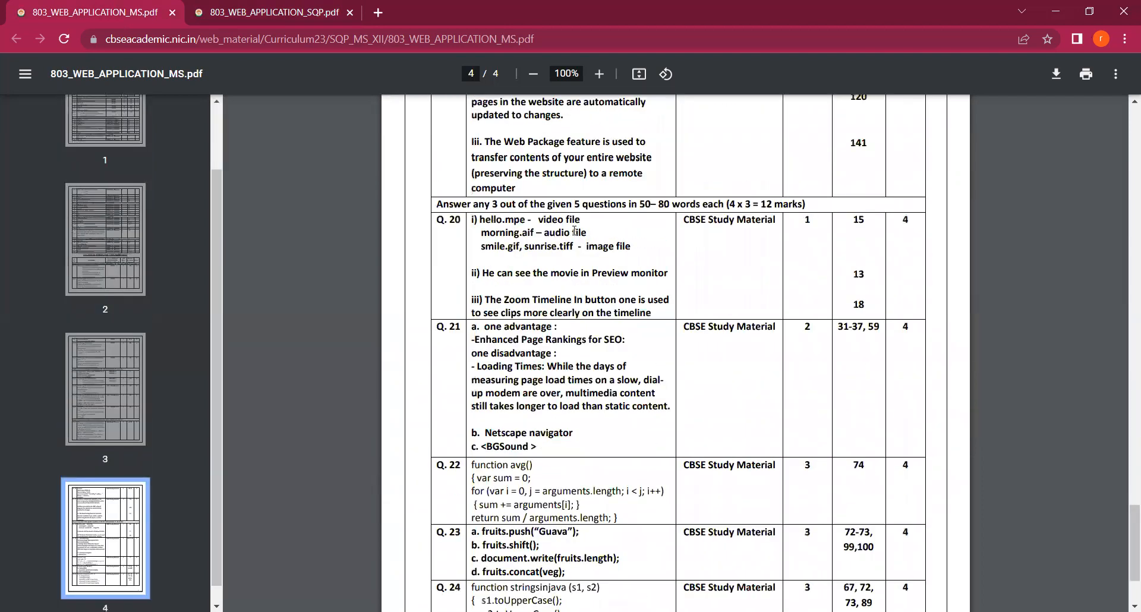
{"action": "scroll", "scroll_direction": "down", "scroll_amount": 3}
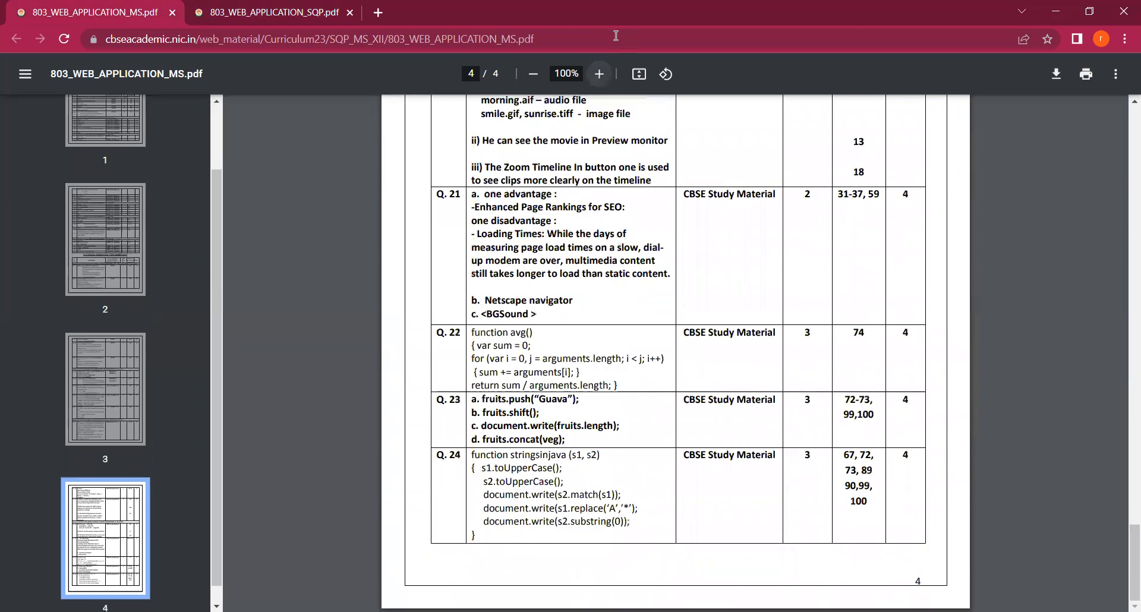